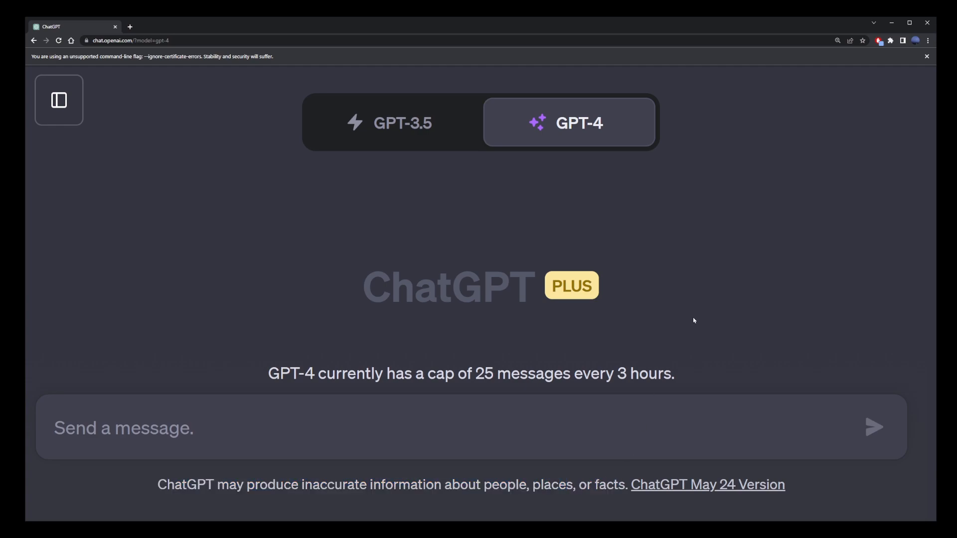
mouse_move(697, 318)
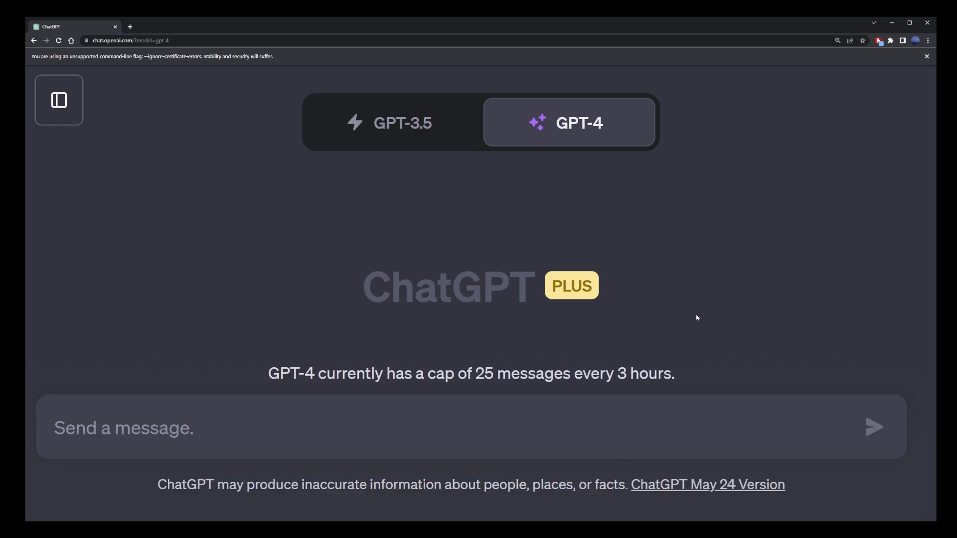
mouse_move(293, 231)
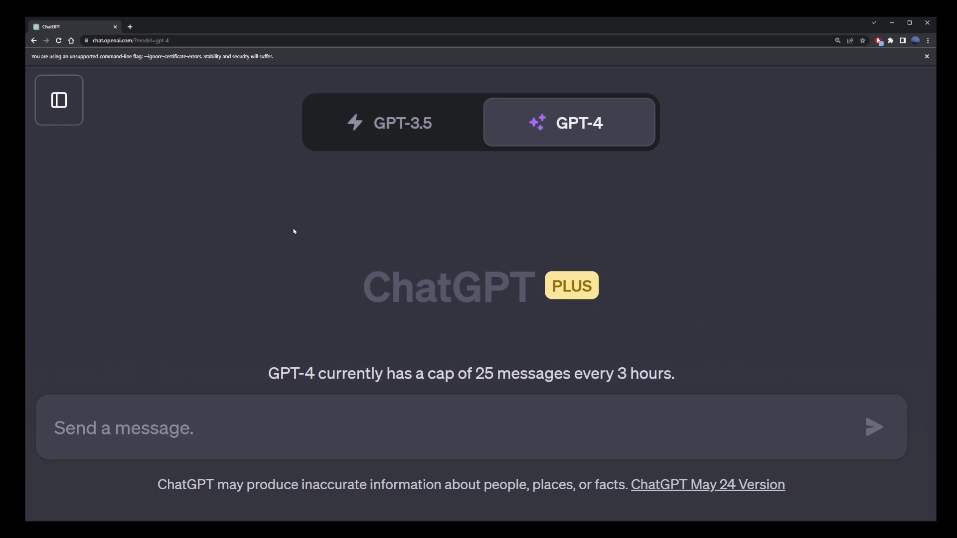